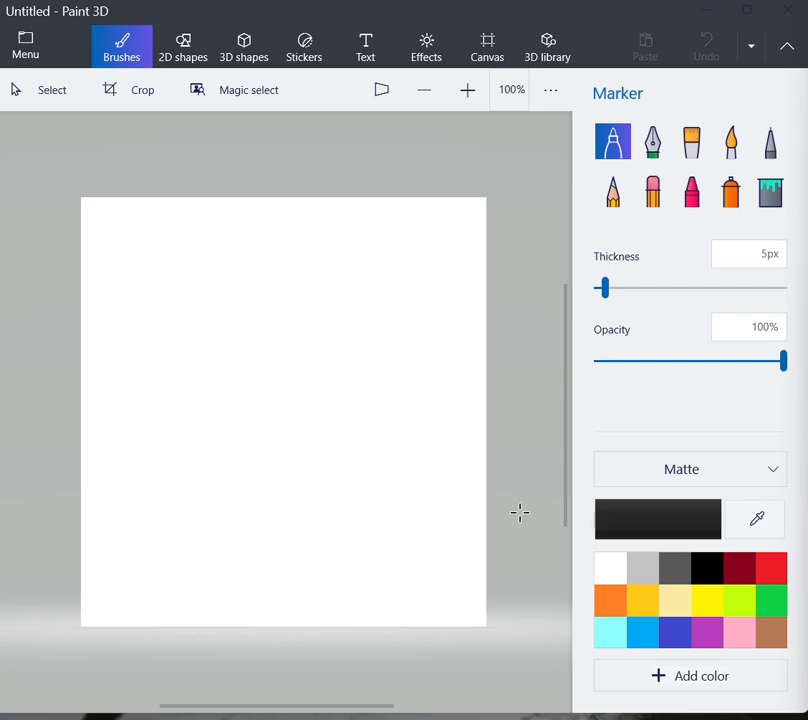
mouse_move(532, 507)
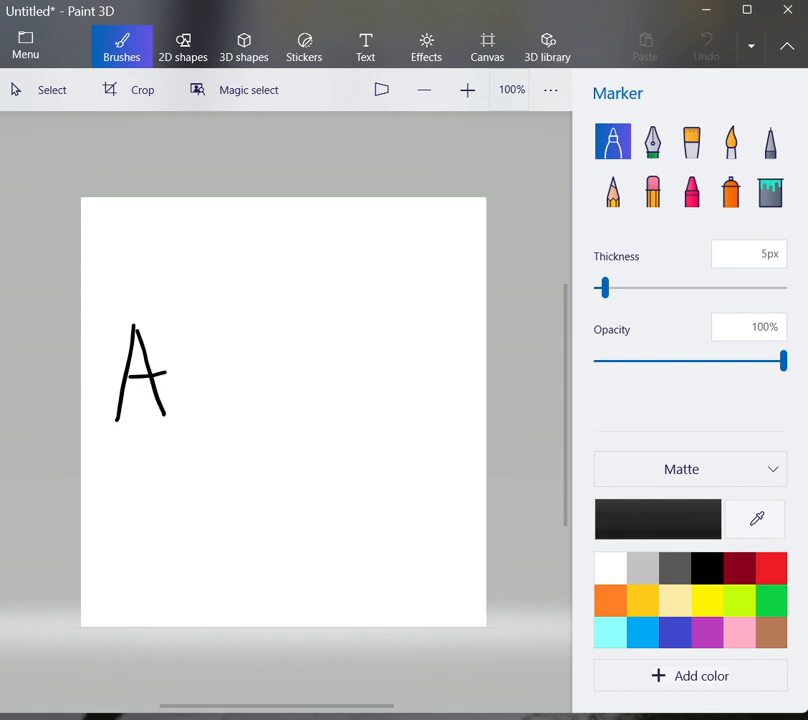
Draw a p shape and wavy steam lines, then undo the strokes and the N.
drag(210, 350, 345, 420)
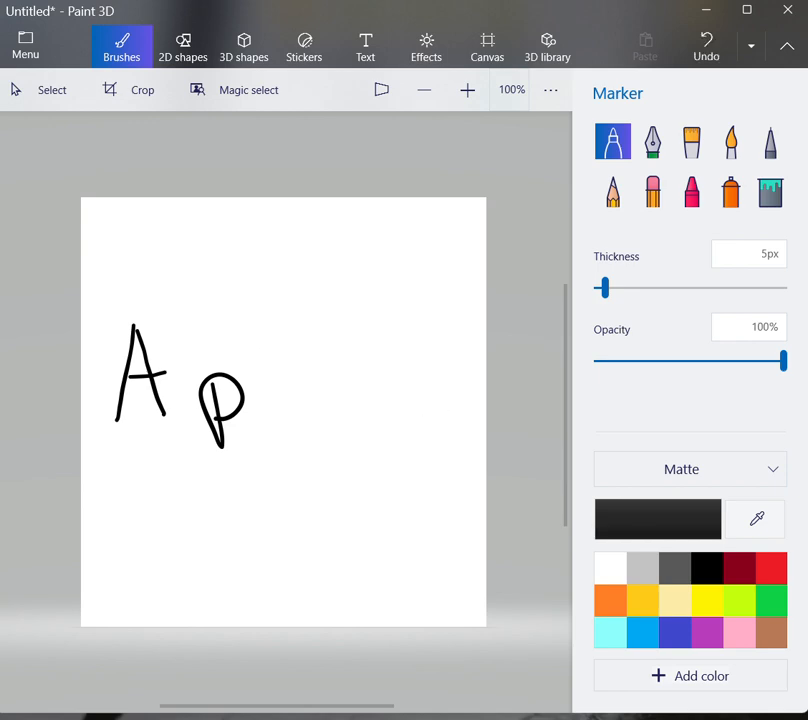
click(704, 47)
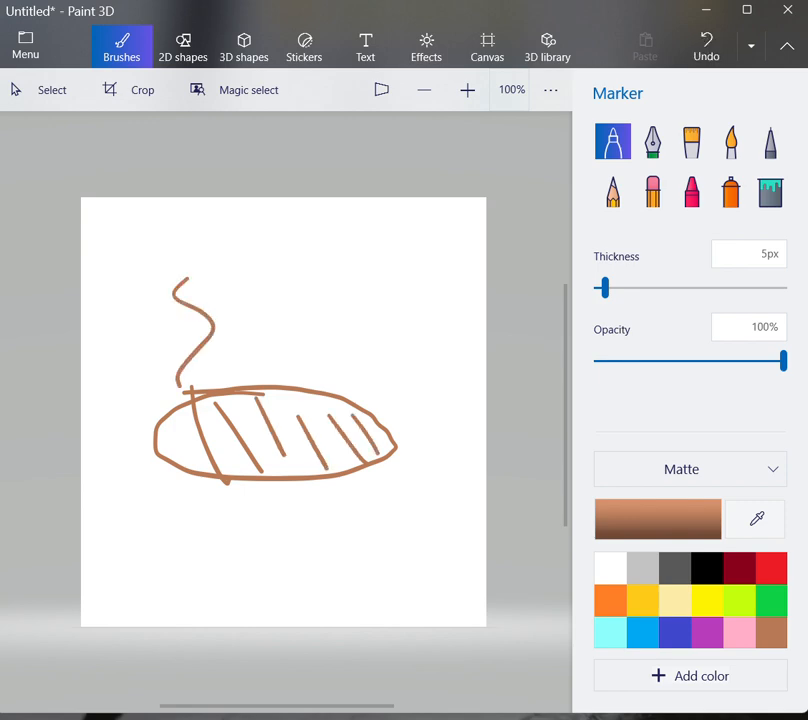
drag(260, 360, 330, 290)
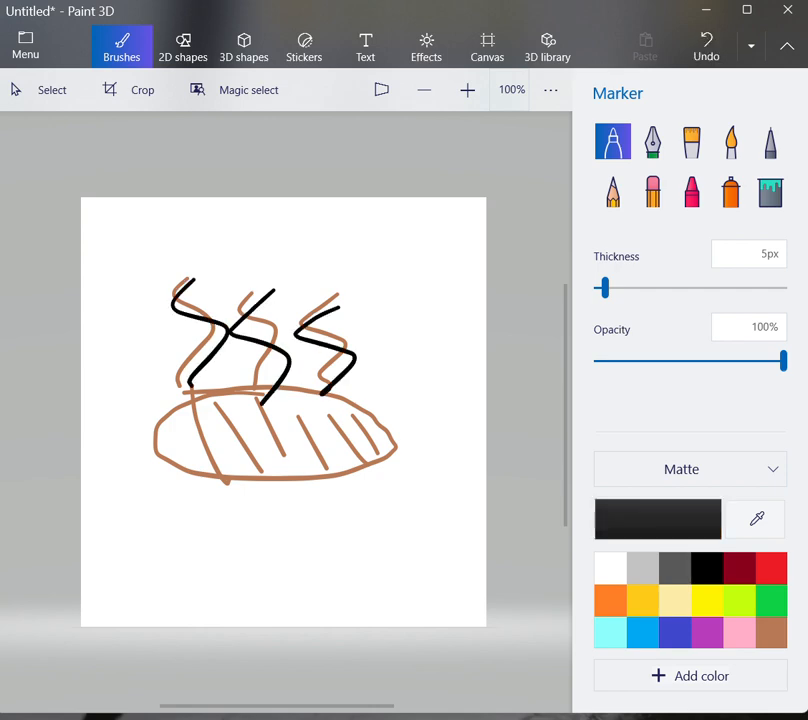
drag(436, 320, 400, 398)
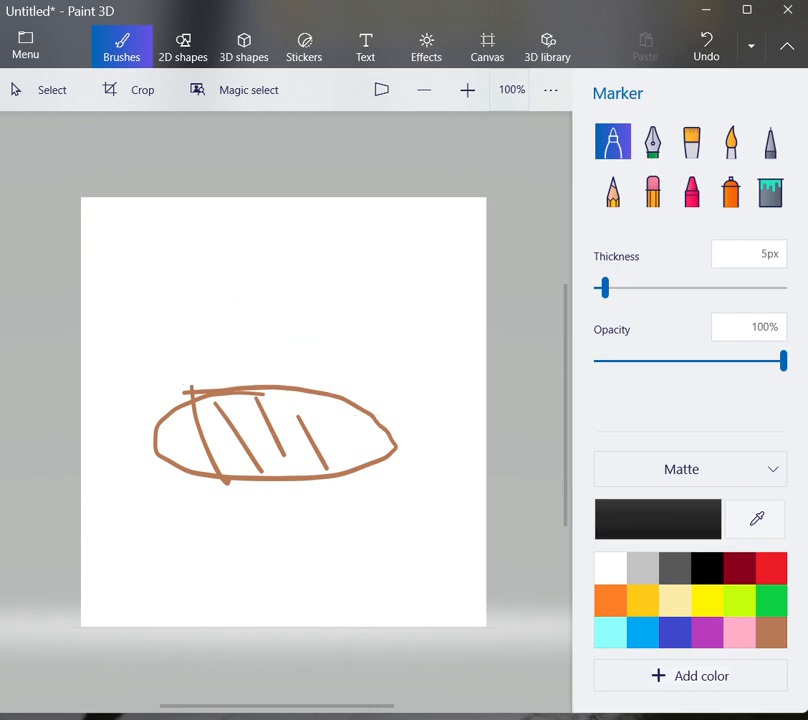
click(704, 54)
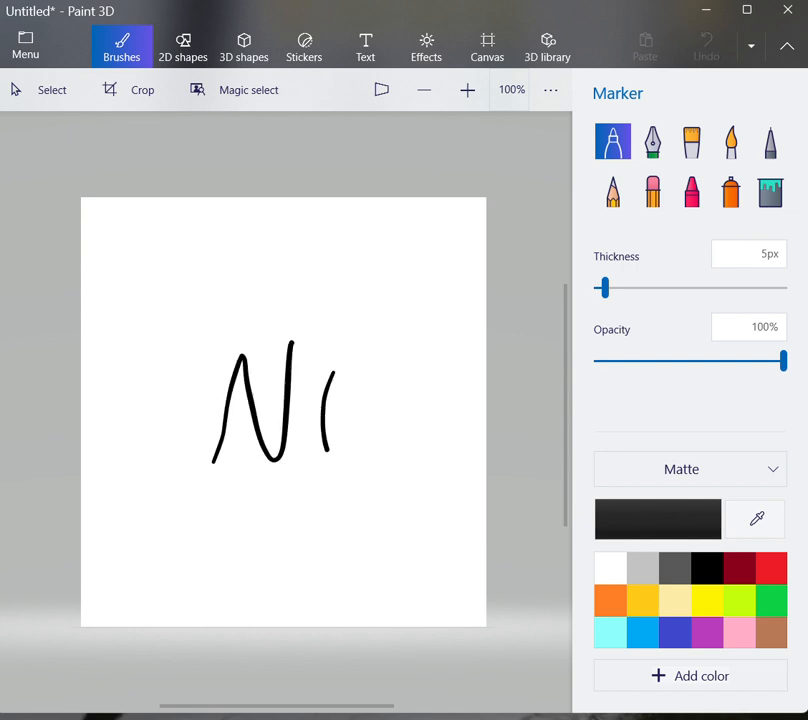
click(705, 49)
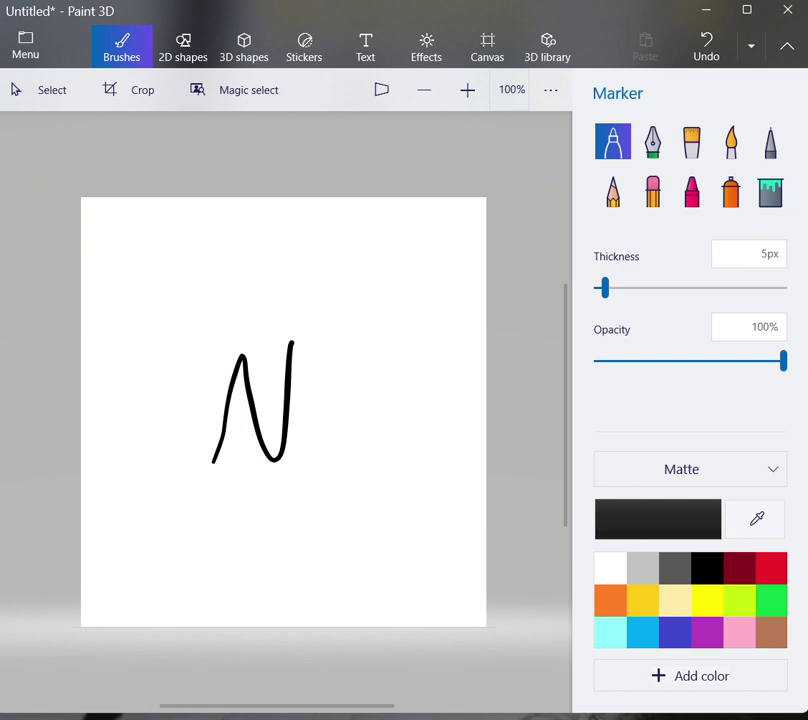
click(703, 54)
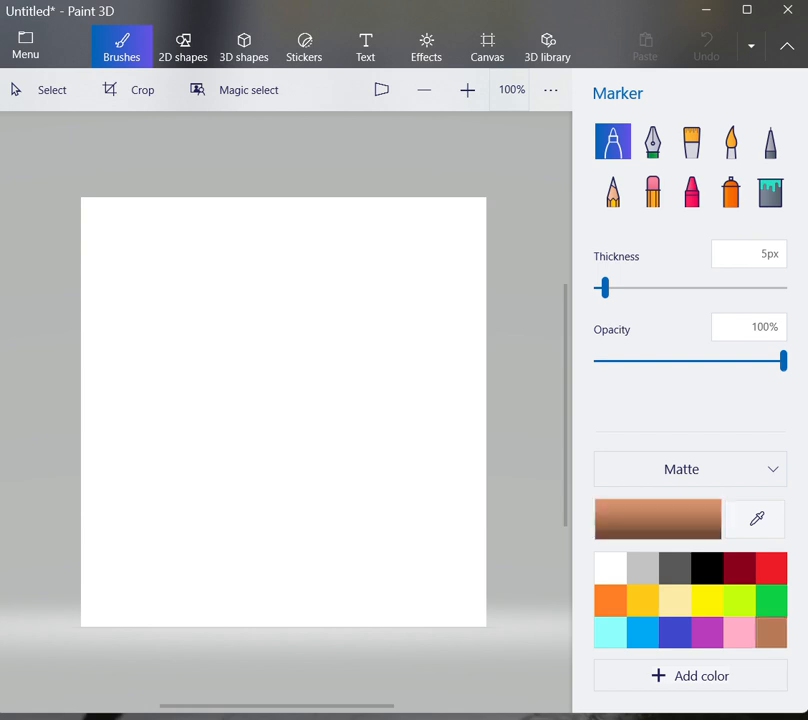
Sketch loops with radiating strokes on the blank canvas, then undo them all.
drag(110, 200, 303, 450)
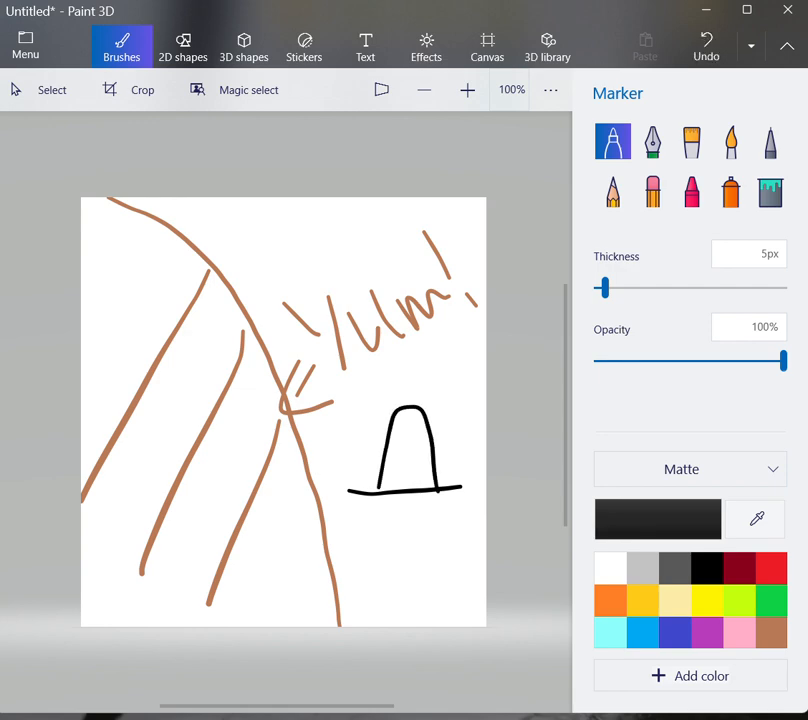
click(705, 54)
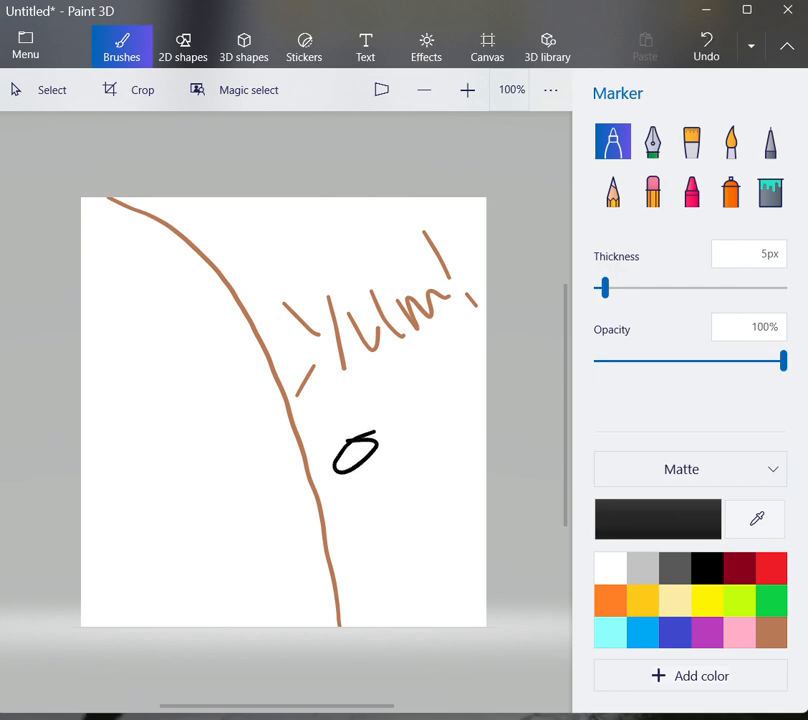
drag(375, 450, 485, 385)
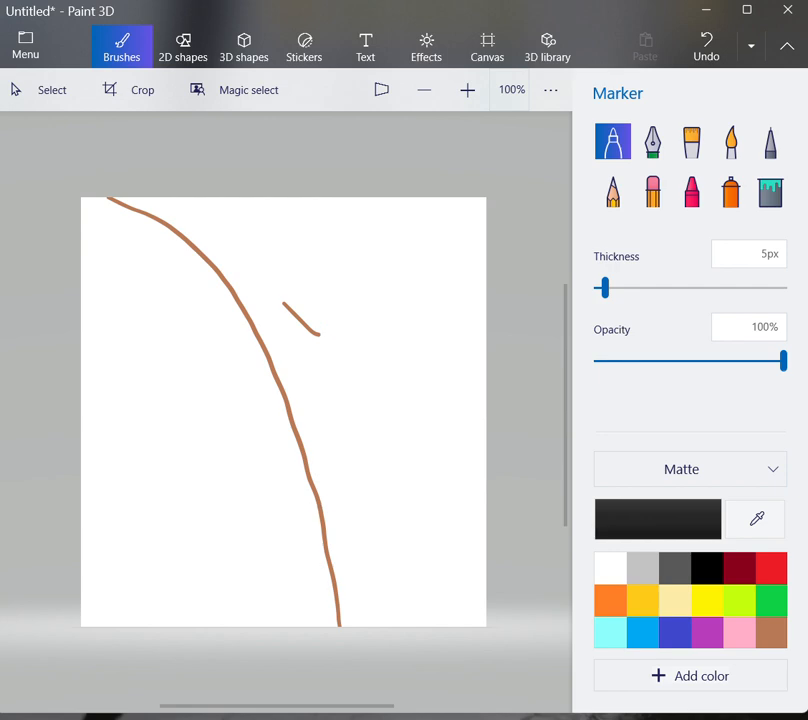
click(703, 48)
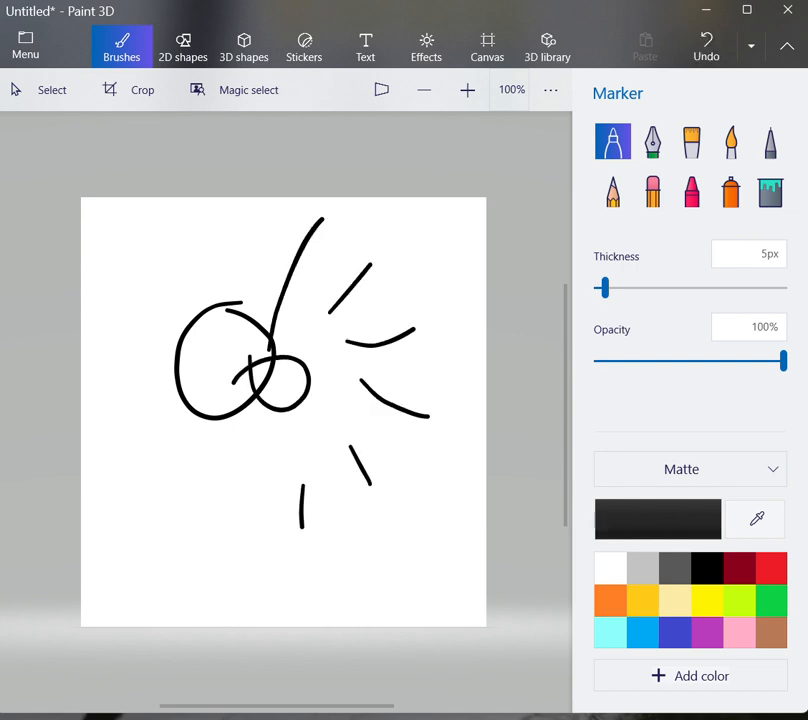
click(704, 48)
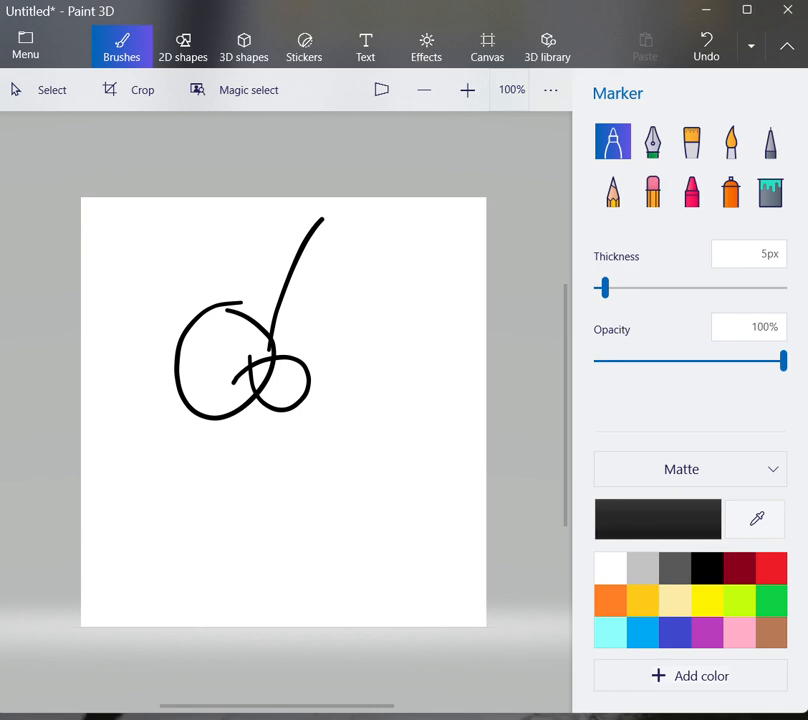
click(703, 47)
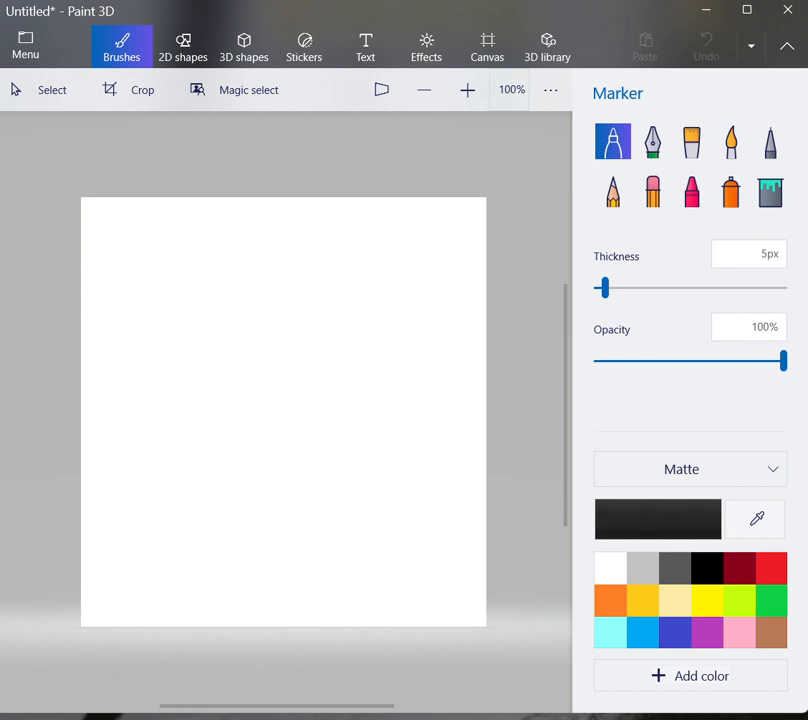
Switch the marker to dark red and draw a rectangle.
click(739, 565)
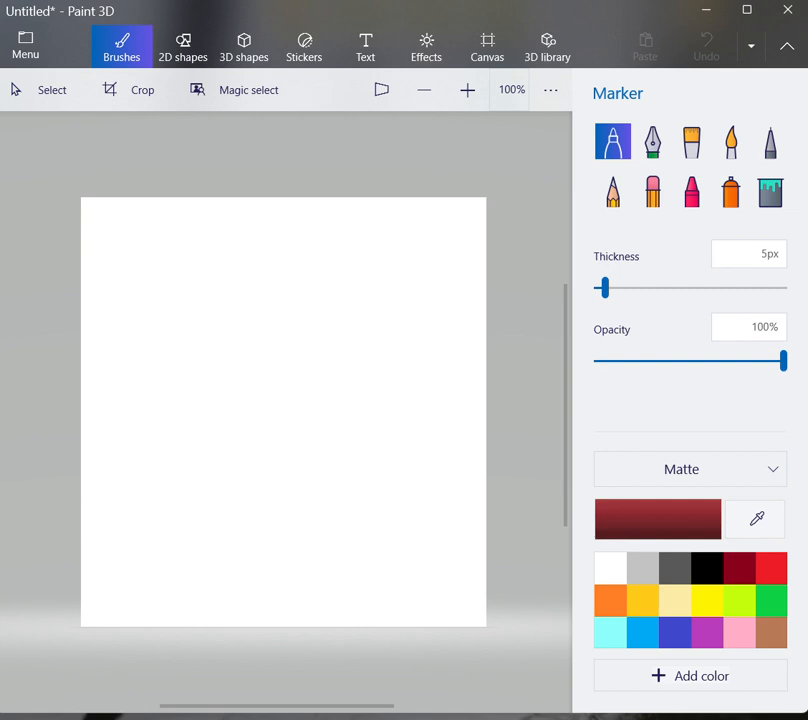
drag(175, 307, 175, 362)
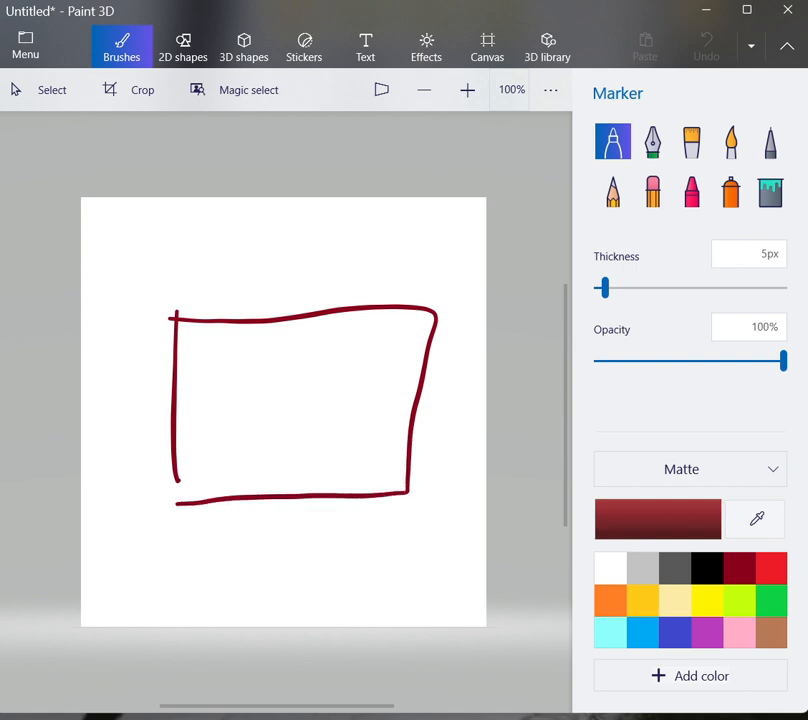
drag(185, 410, 385, 415)
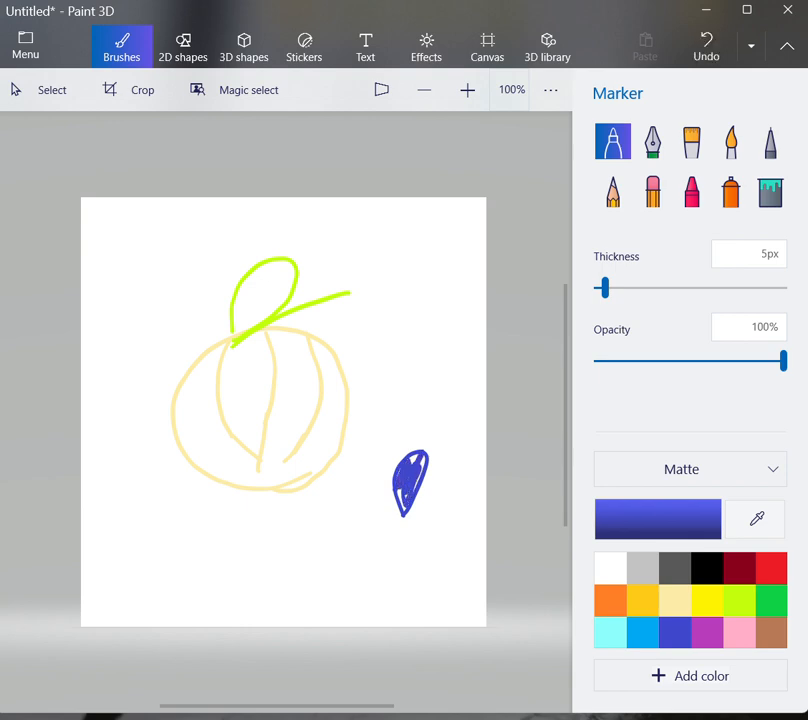
Add small blue marks below the fruit, then change colour options in the palette.
drag(240, 550, 262, 575)
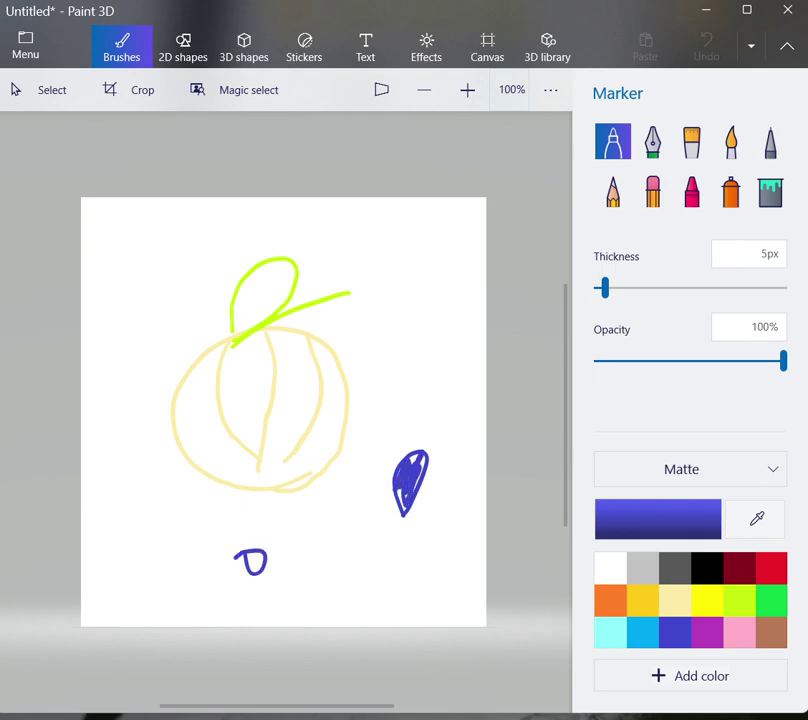
drag(235, 545, 355, 520)
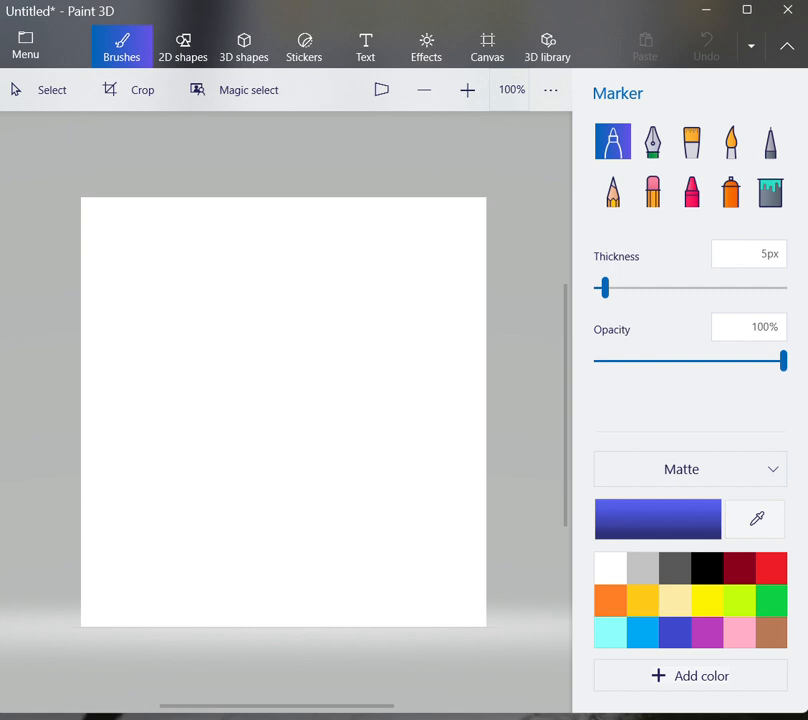
click(611, 567)
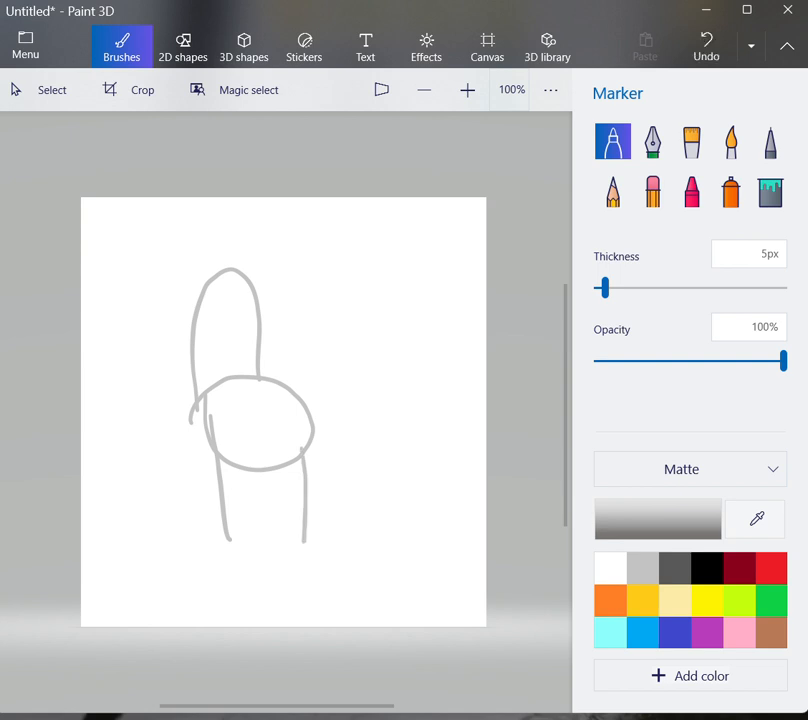
click(762, 596)
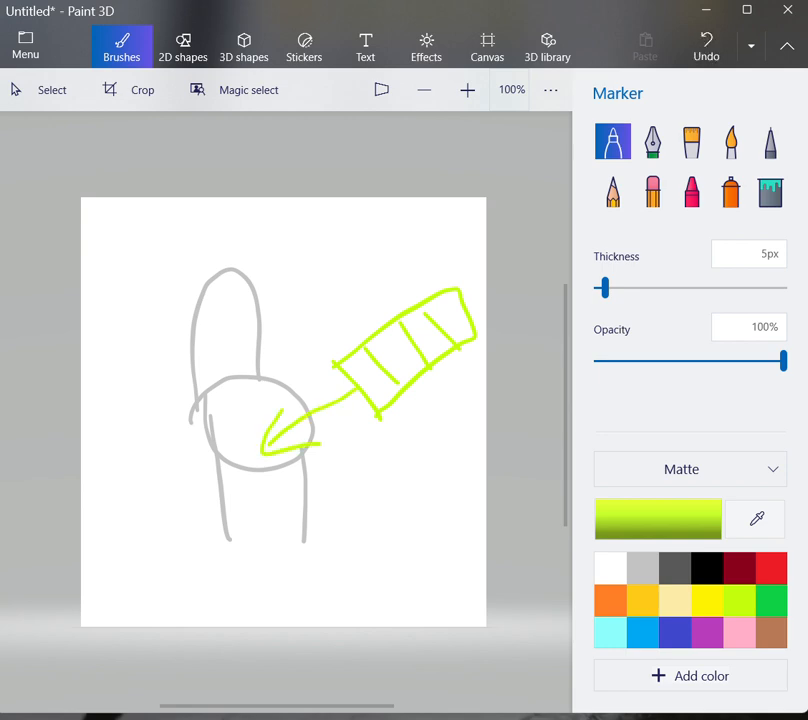
click(731, 142)
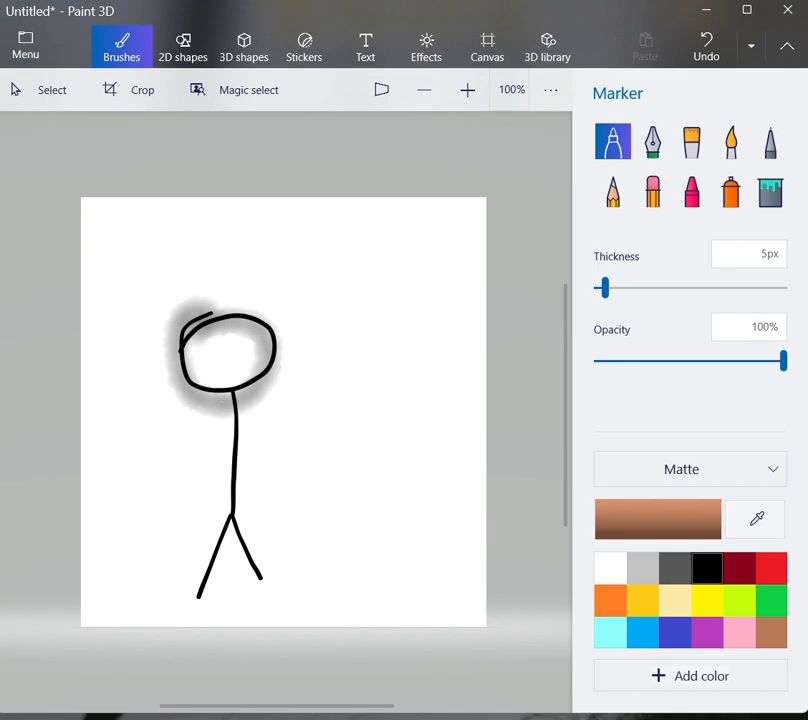
Pick black, sketch face details and draw long horizontal lines across and below the figure.
click(707, 566)
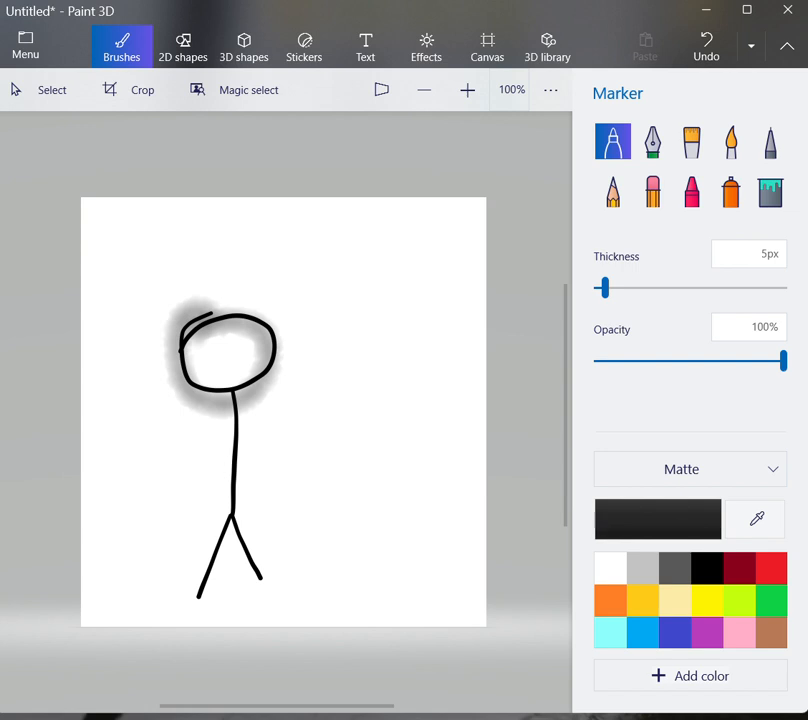
drag(205, 348, 248, 348)
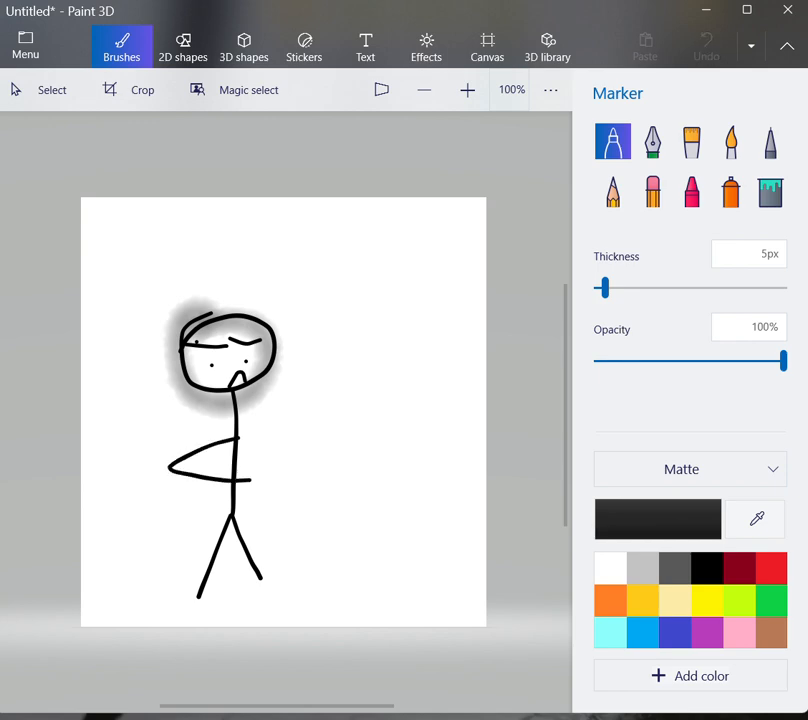
drag(120, 478, 438, 483)
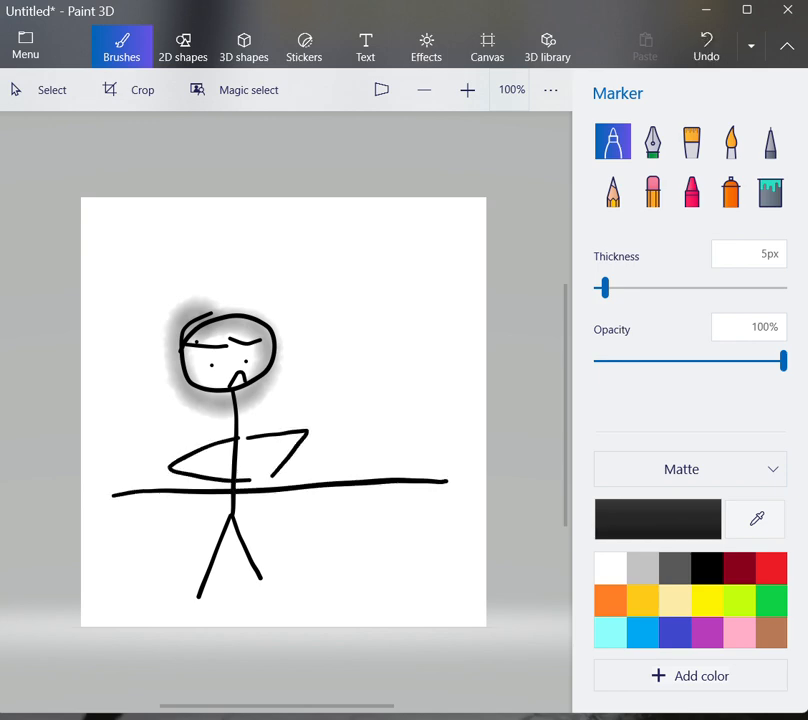
drag(128, 518, 158, 518)
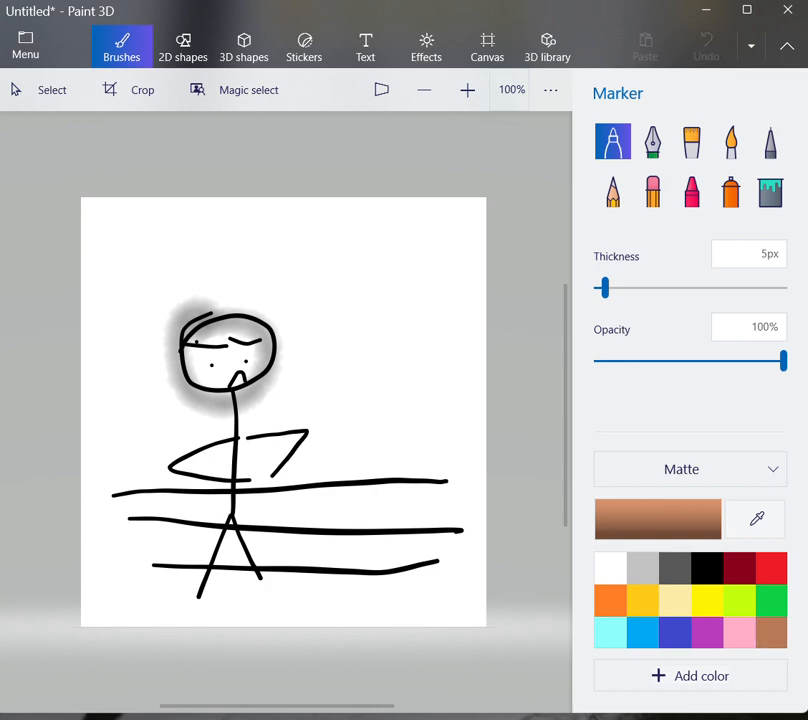
drag(200, 510, 360, 510)
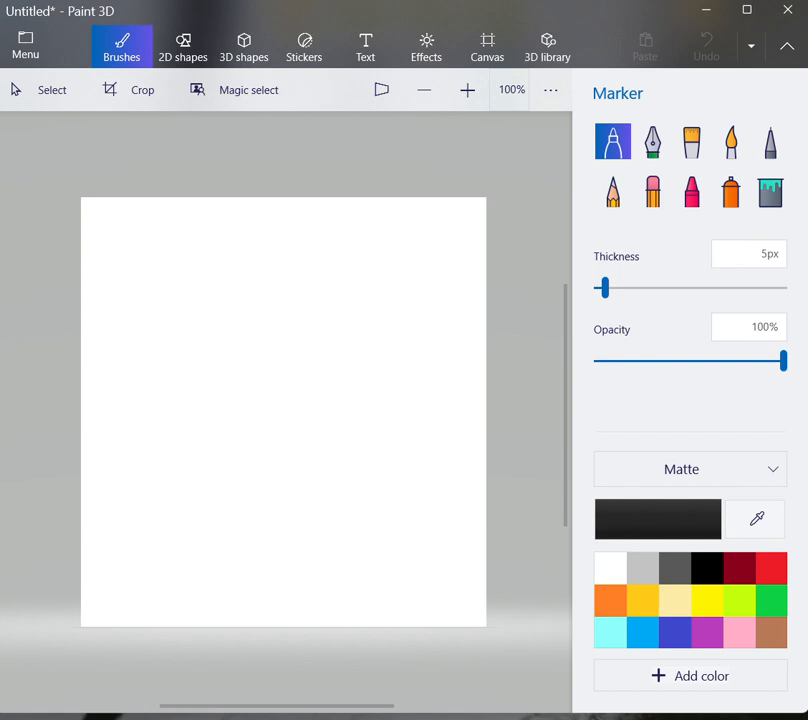
Scribble a central loop, circle and larger ring, surrounded by small loops.
drag(265, 390, 285, 415)
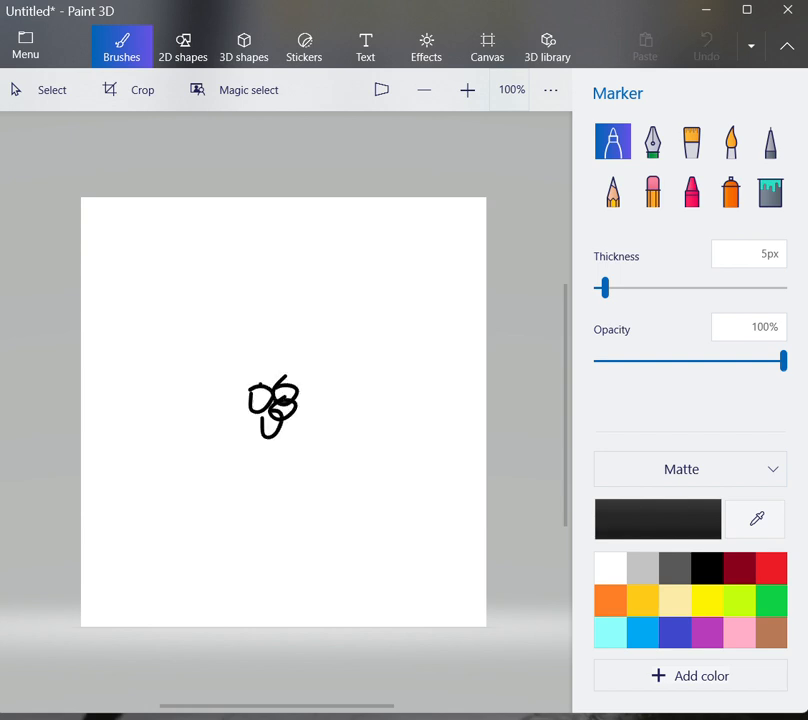
drag(273, 407, 278, 405)
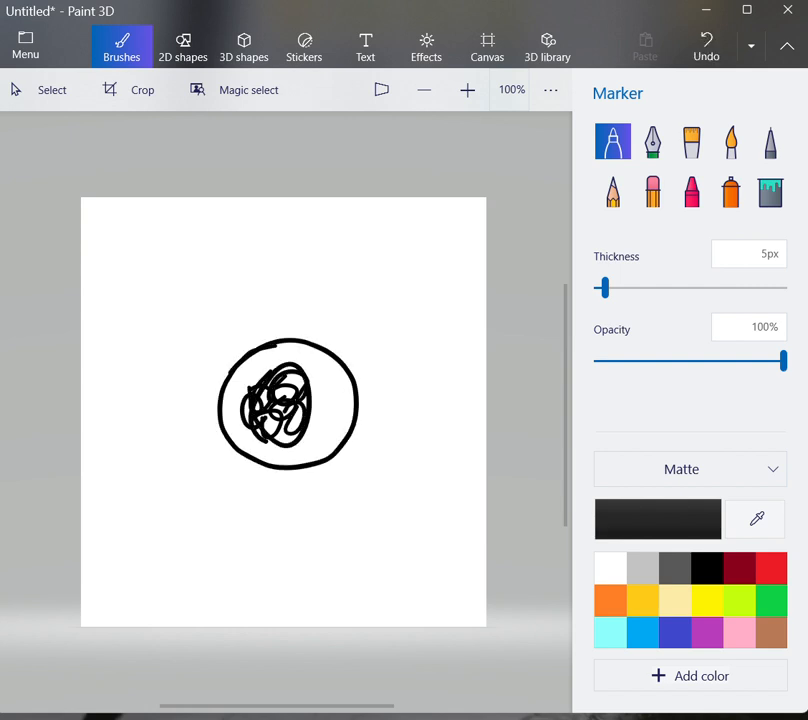
drag(245, 320, 185, 500)
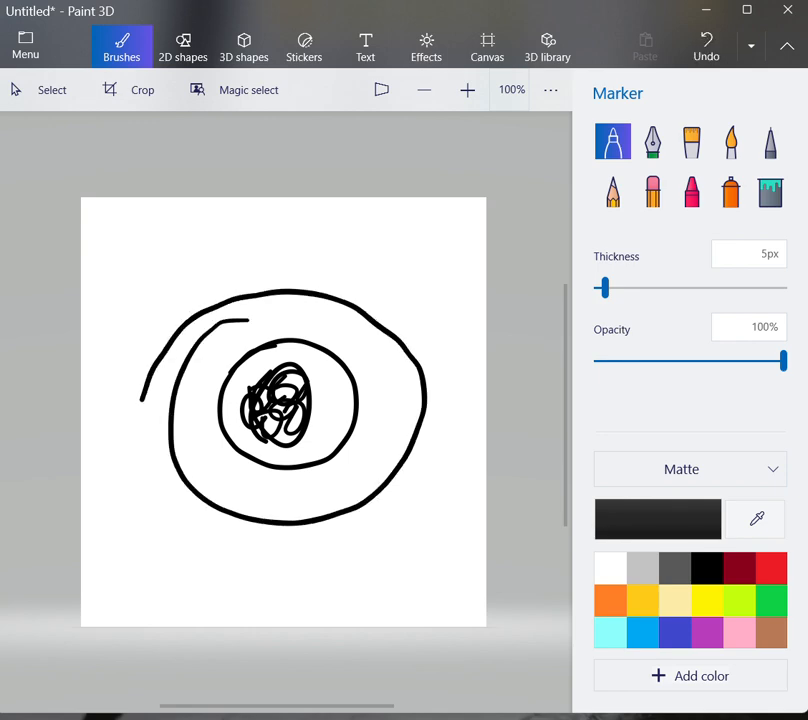
drag(310, 450, 320, 475)
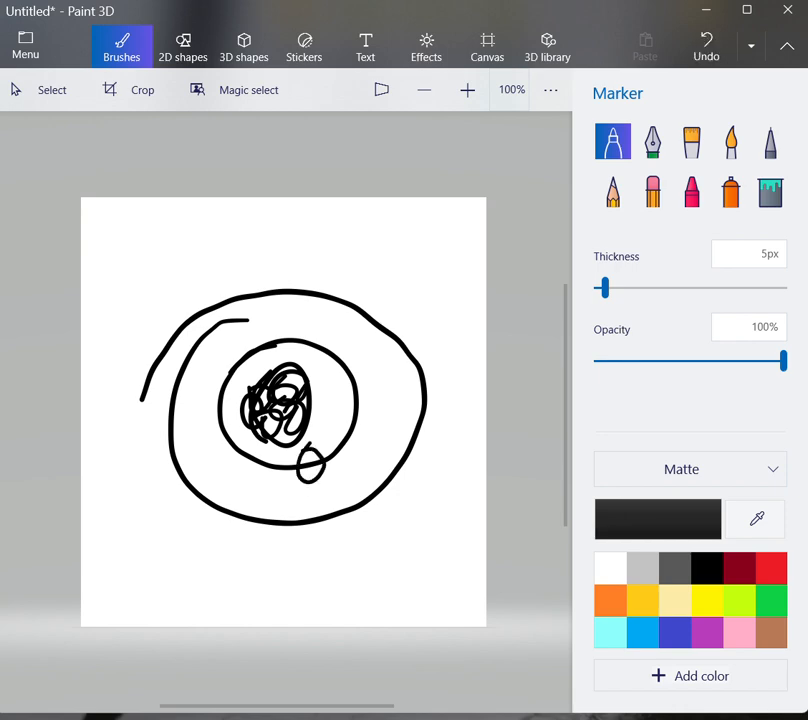
drag(300, 350, 360, 420)
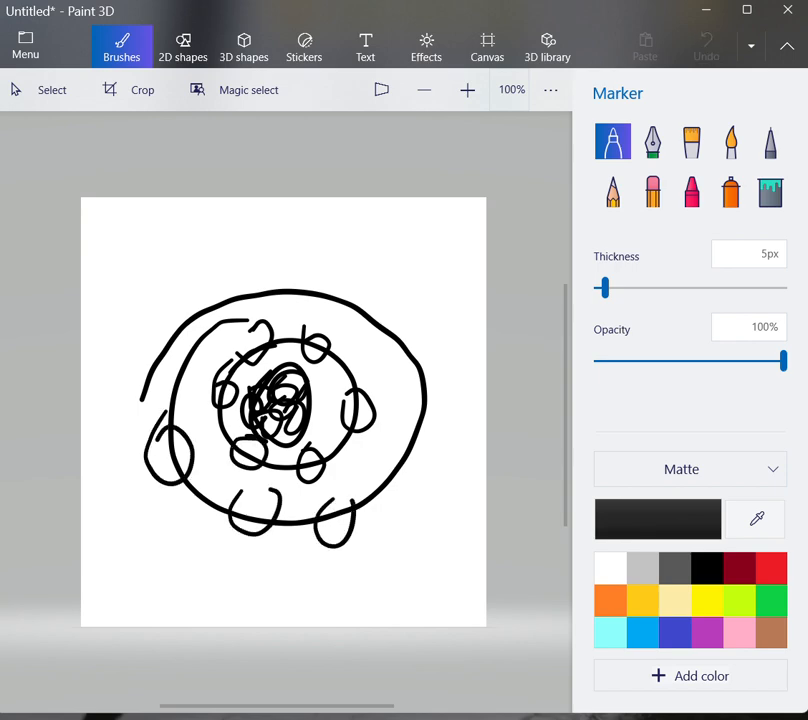
drag(380, 470, 390, 530)
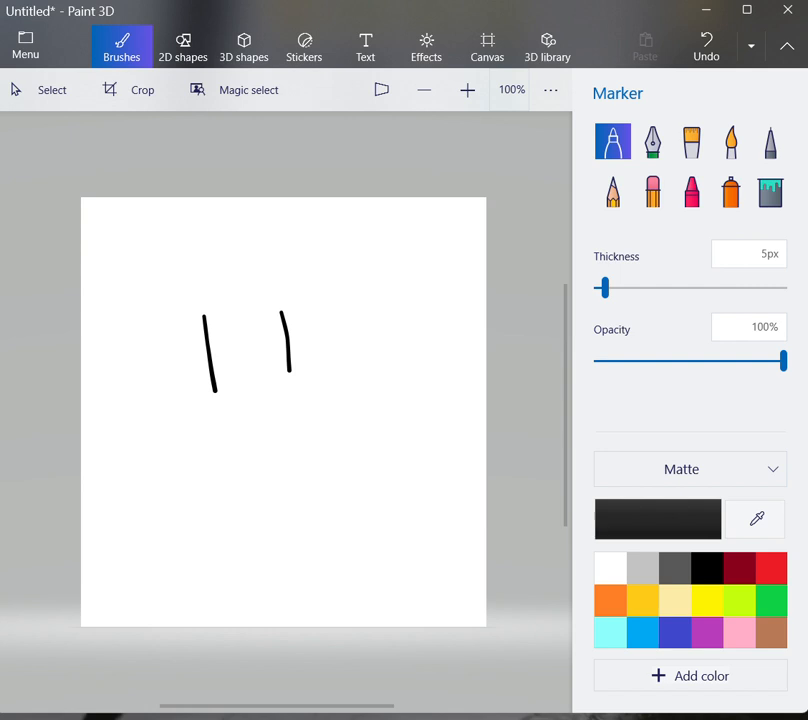
Draw a big face outline around the two strokes, then undo it.
drag(180, 440, 415, 410)
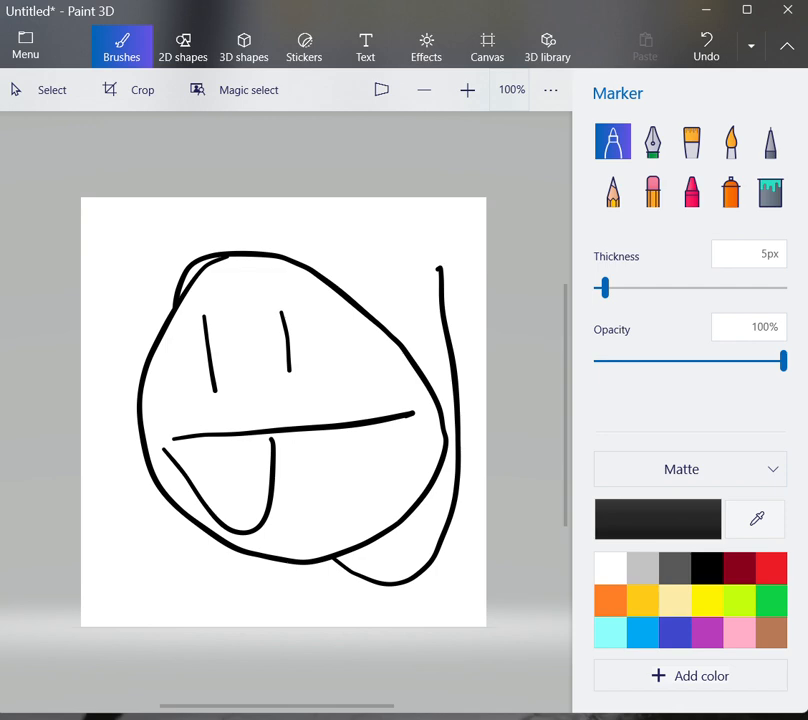
click(705, 55)
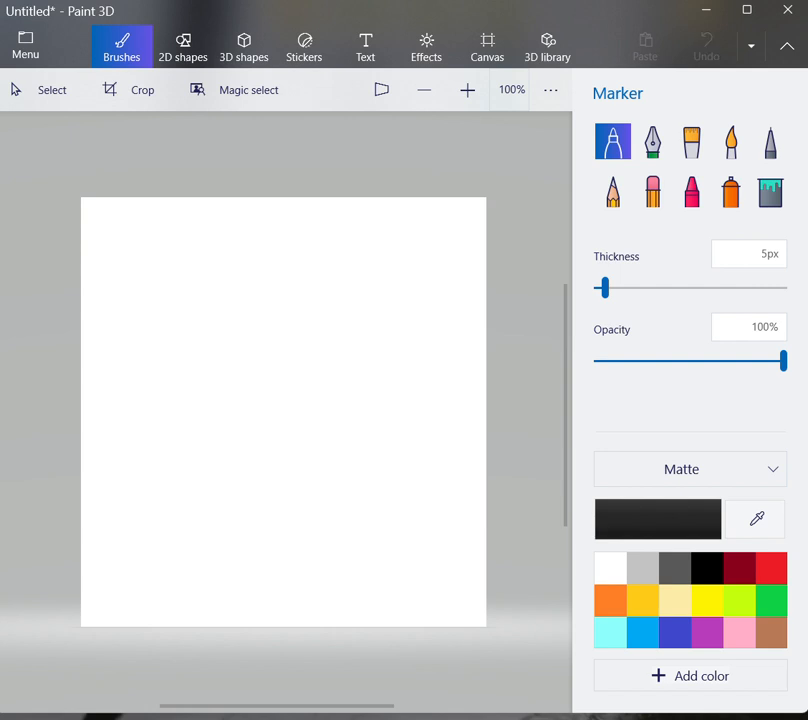
Draw slanted lines across the top, a stick figure below, and a raised arm with flag.
drag(128, 297, 148, 450)
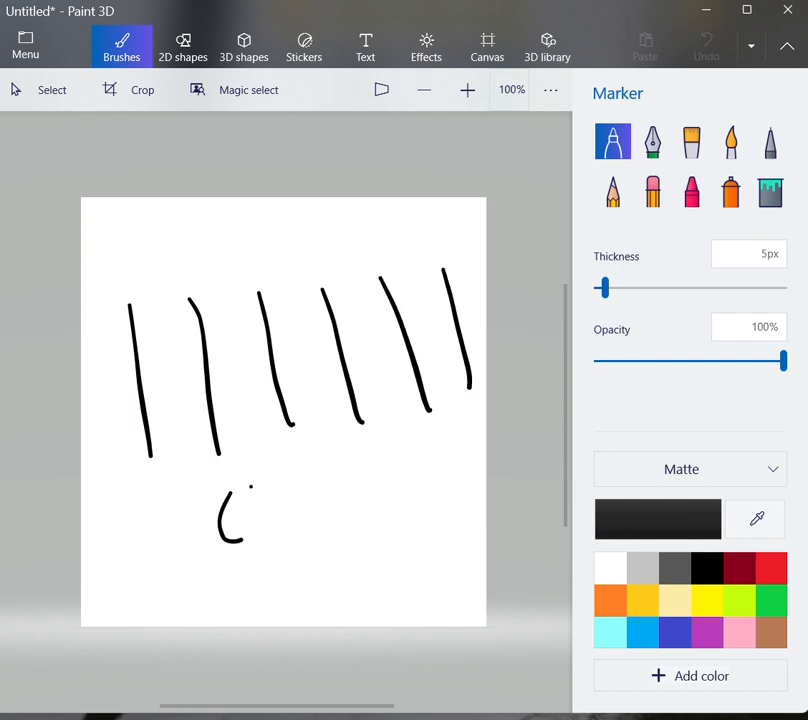
drag(240, 490, 270, 590)
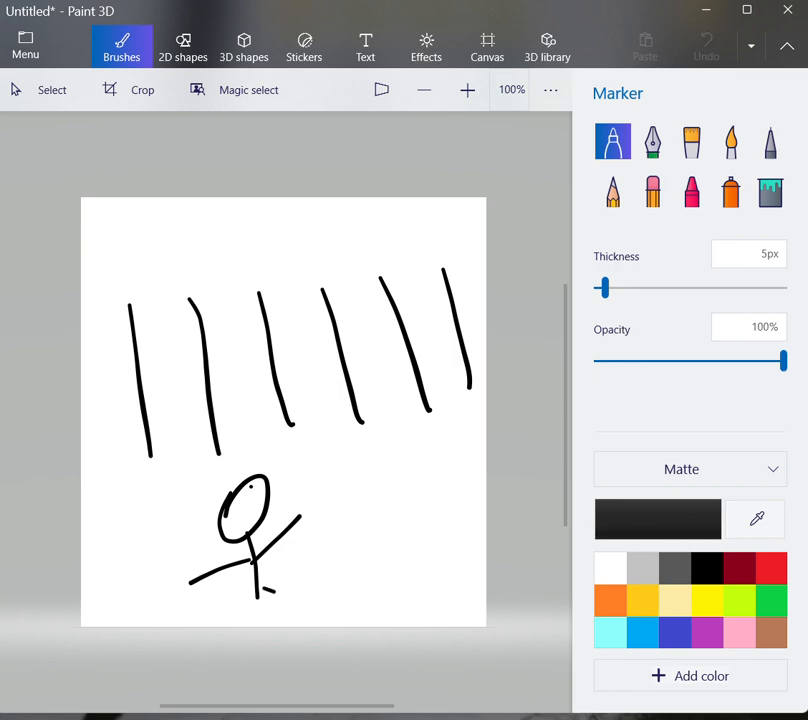
drag(255, 560, 290, 620)
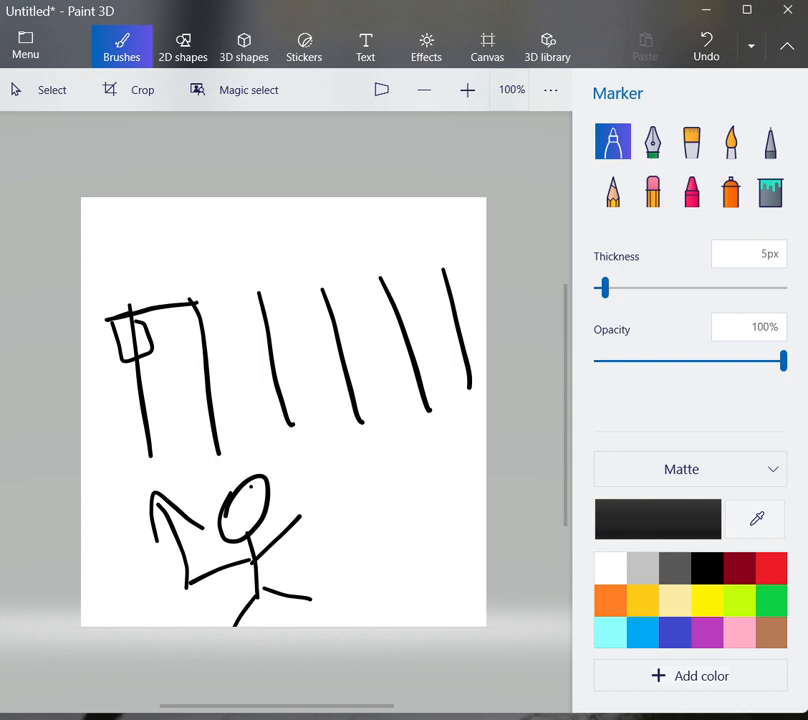
mouse_move(299, 548)
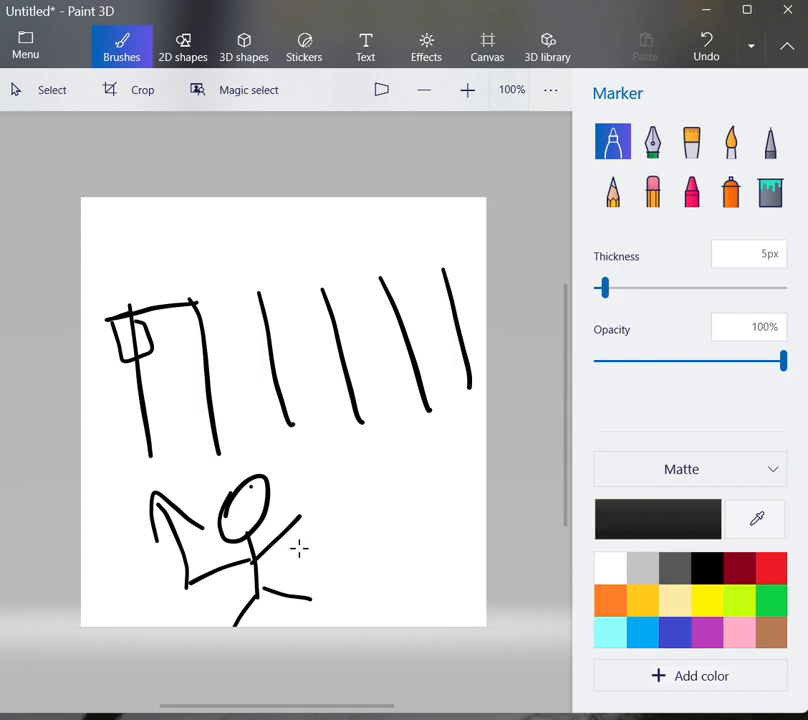
mouse_move(618, 31)
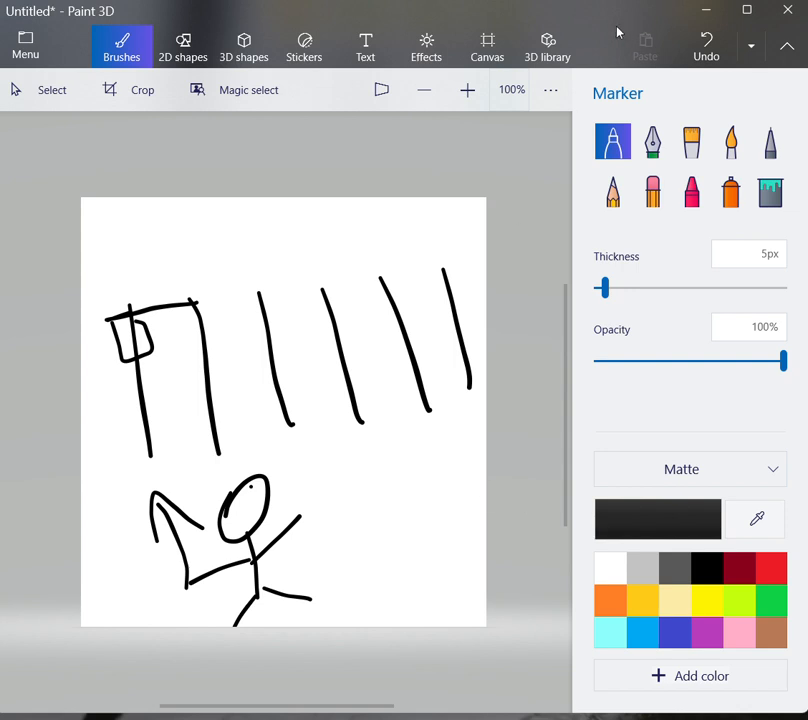